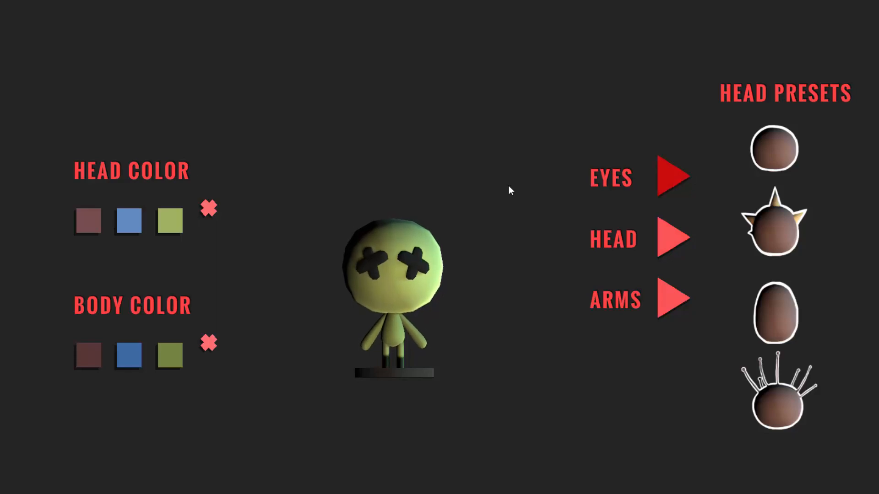
# Step: In Play mode, recolor the character's head brown, then blue, then another swatch colour
pyautogui.click(87, 220)
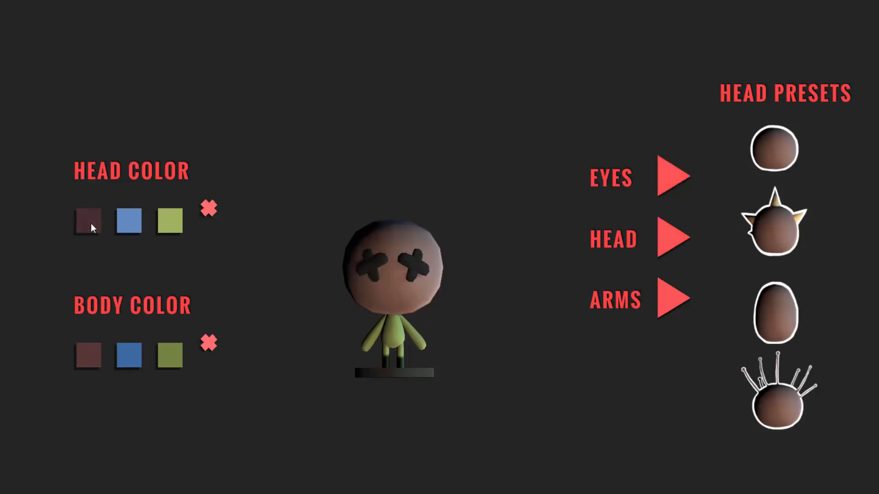
pyautogui.click(128, 220)
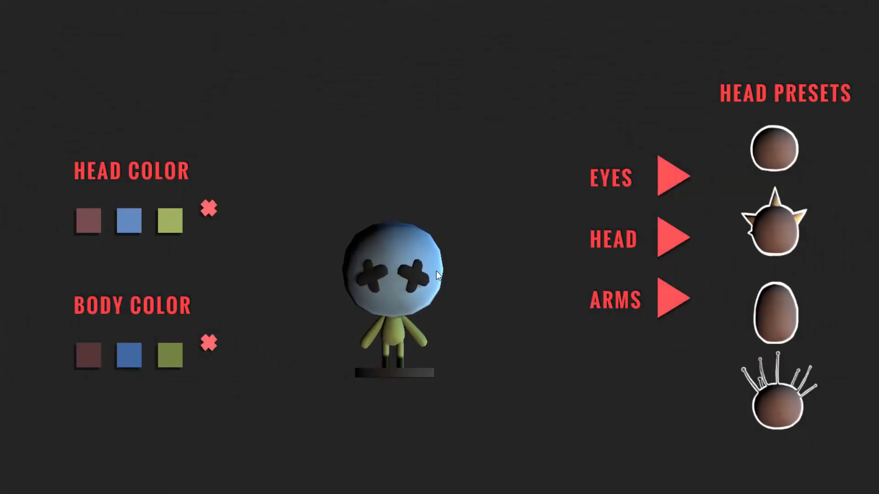
pyautogui.click(87, 357)
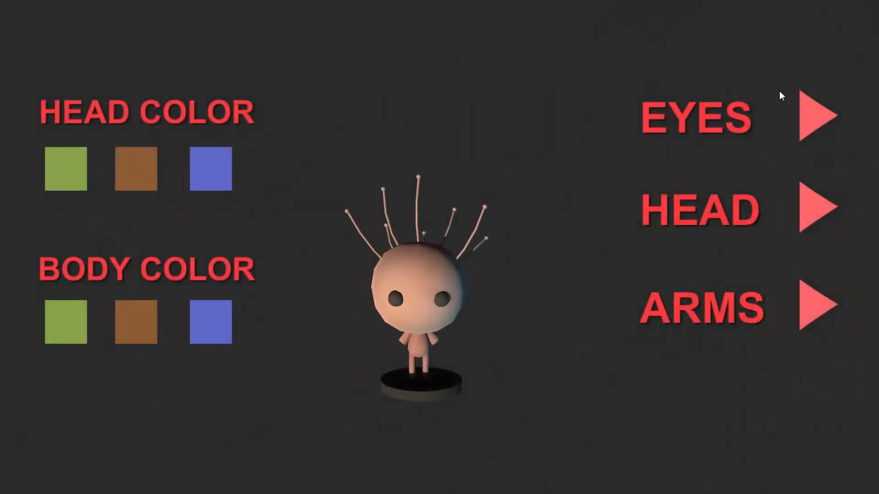
# Step: Switch to the next eye style and cycle head presets to a plain round head
pyautogui.click(819, 116)
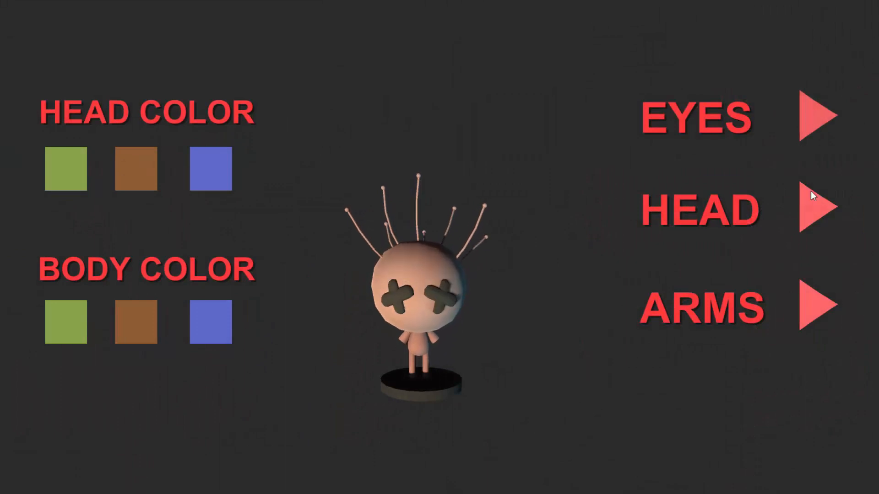
pyautogui.click(817, 209)
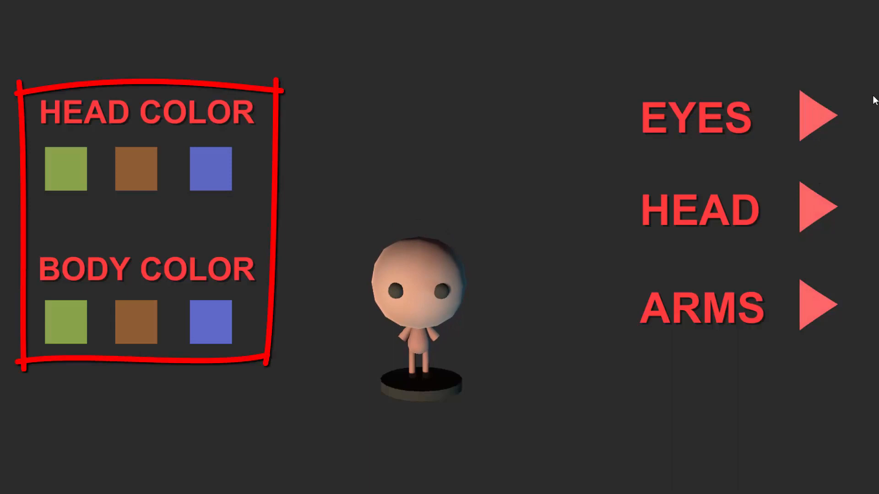
pyautogui.click(819, 208)
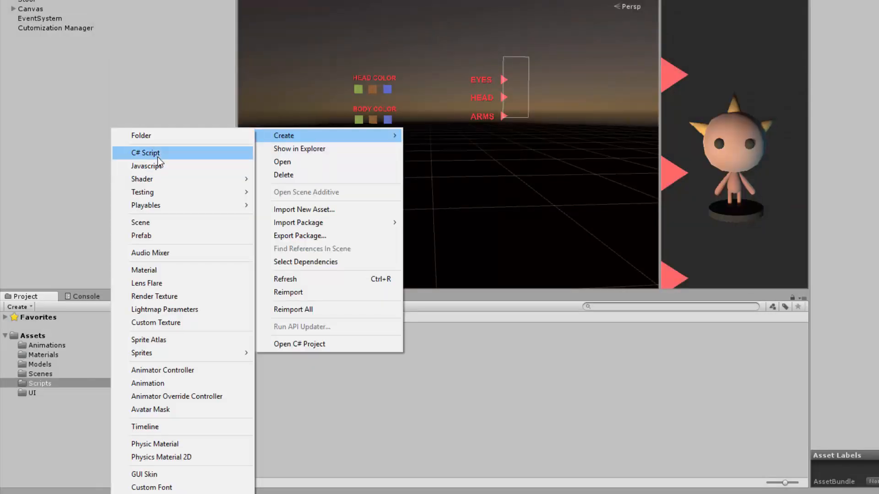
# Step: Create a new C# script in the Scripts folder and name it
pyautogui.click(145, 153)
pyautogui.write('Customize')
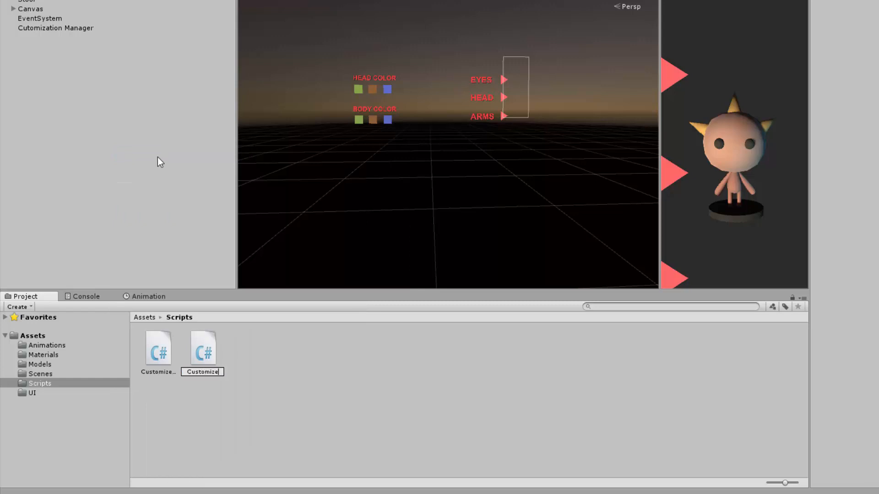
pyautogui.click(157, 348)
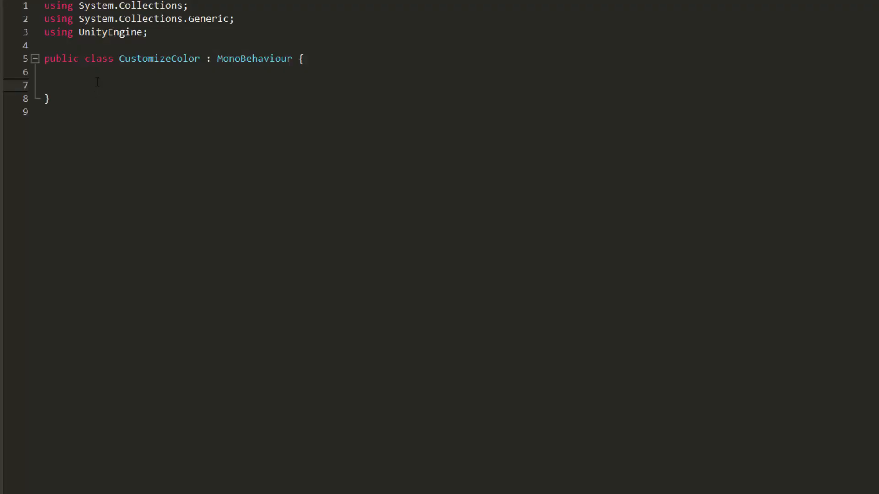
# Step: Declare public Color[] headColors and public Material headMat in CustomizeColor
pyautogui.write('public')
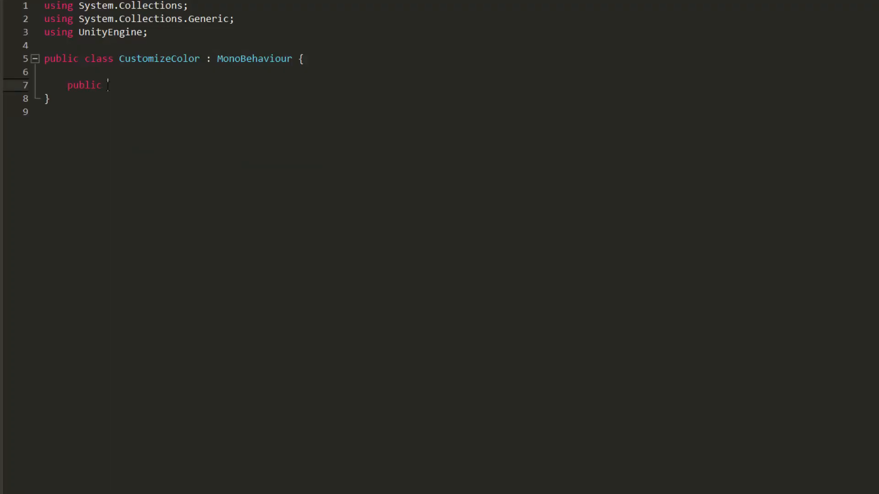
pyautogui.write('Color[] headColors;')
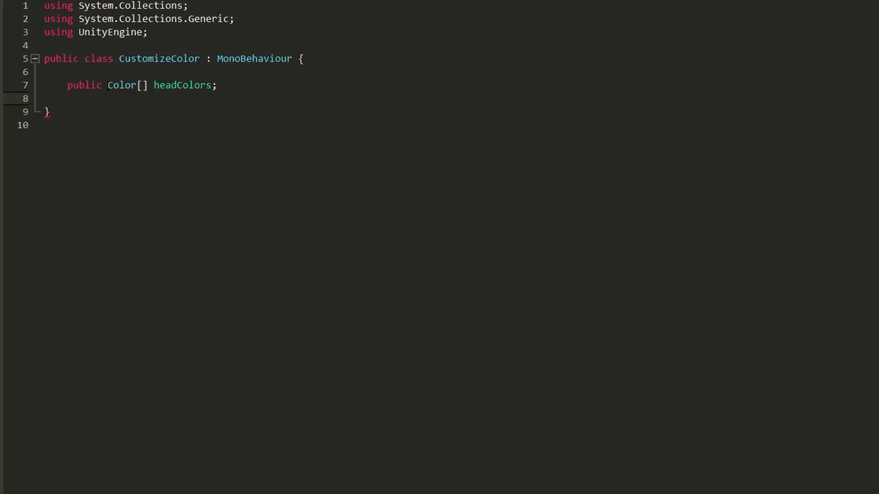
pyautogui.write('pu')
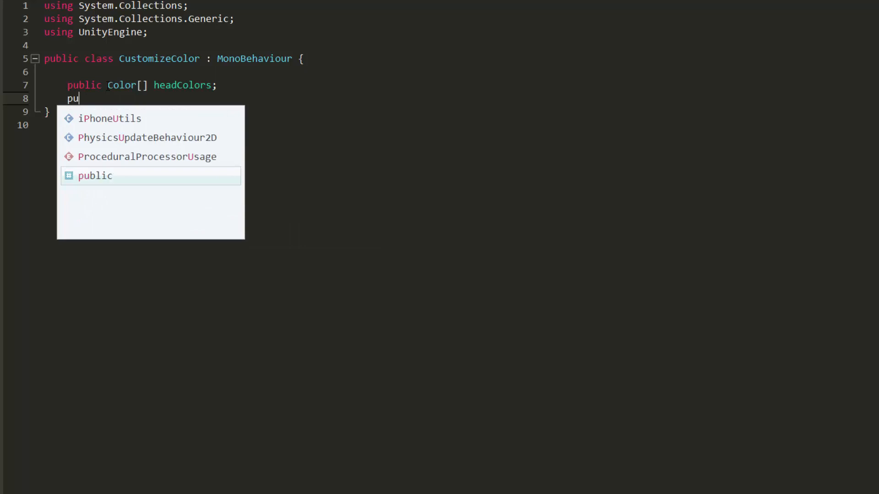
pyautogui.write('blic M')
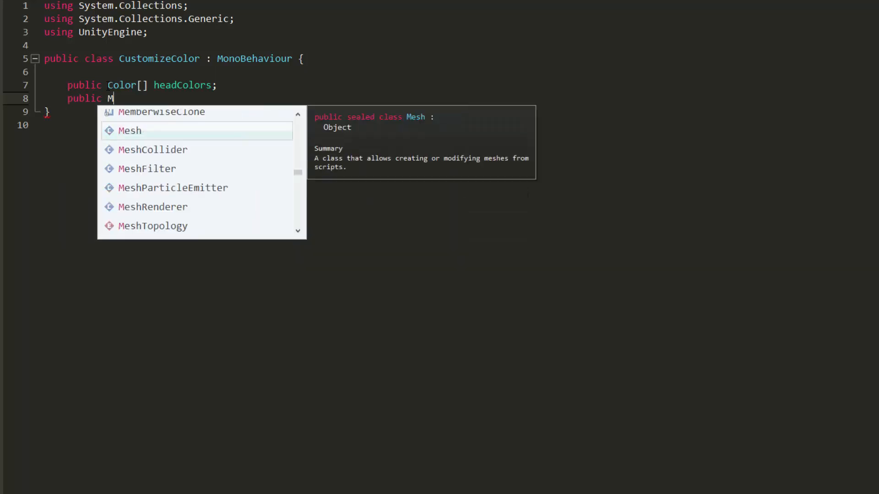
pyautogui.write('aterial head')
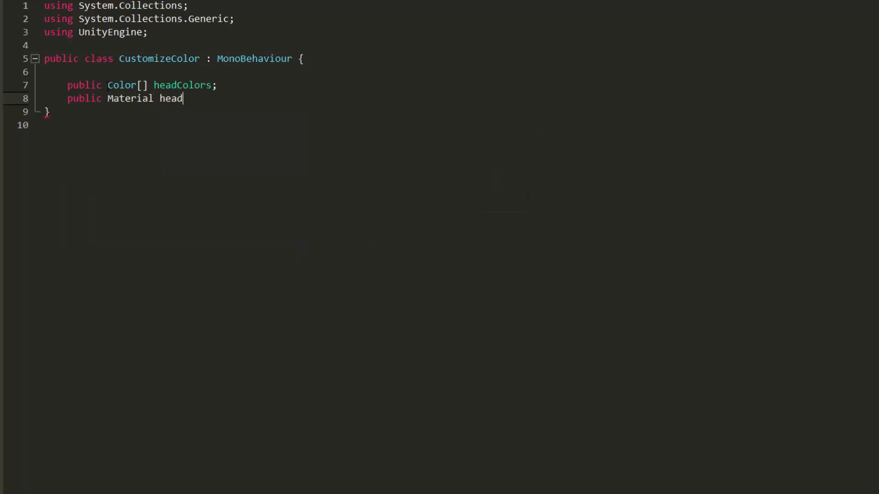
pyautogui.write('Mat;')
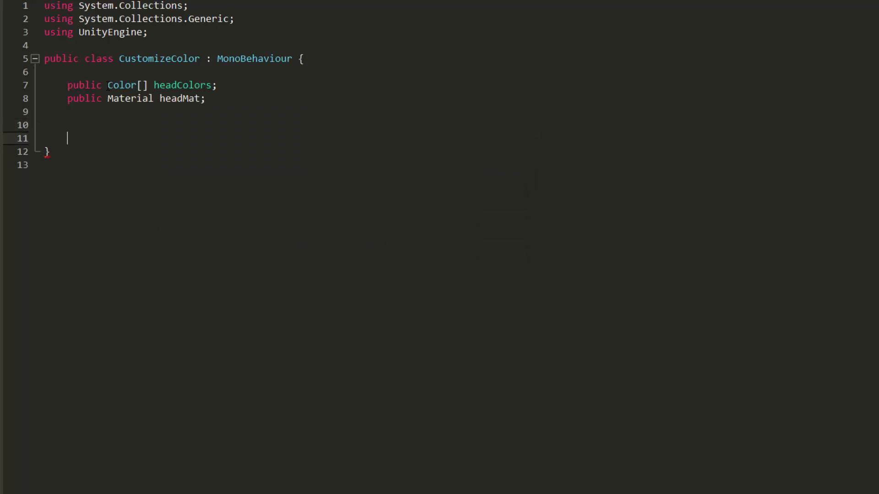
# Step: Add public void ChangeHeadColor(int colorIndex) setting headMat.color = headColors[colorIndex]
pyautogui.write('public')
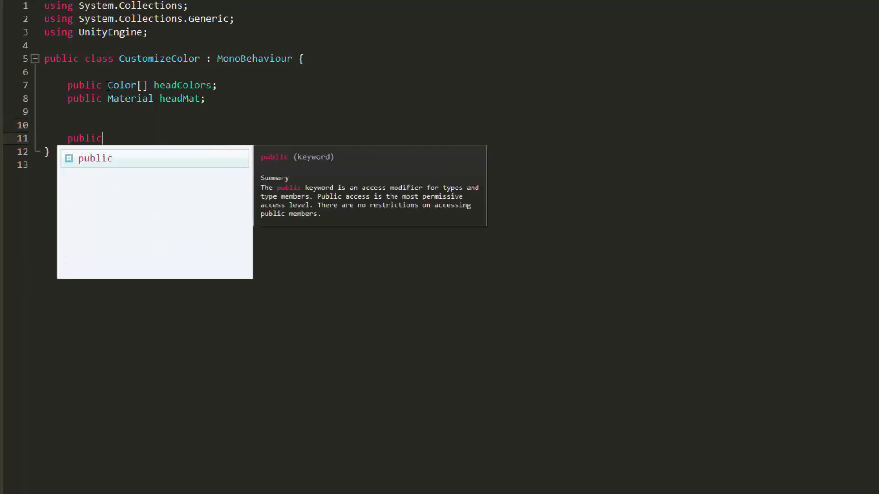
pyautogui.write('void ChangeHeadColor(){}')
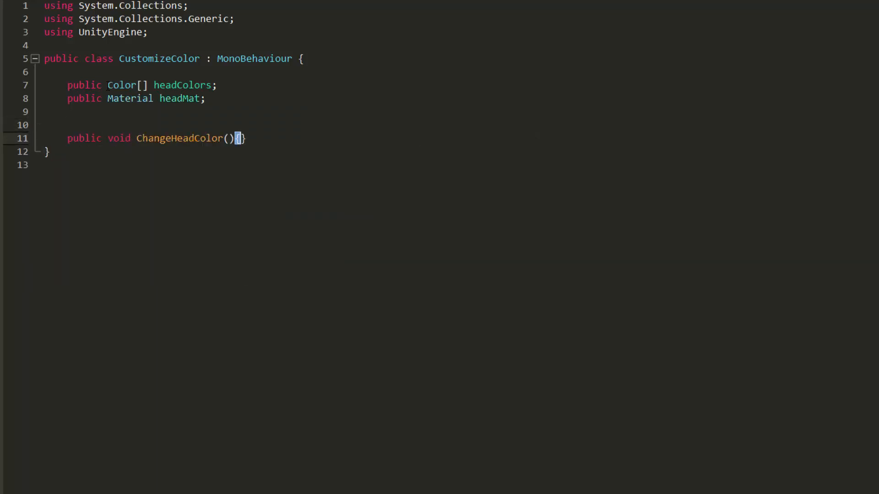
pyautogui.press('Enter')
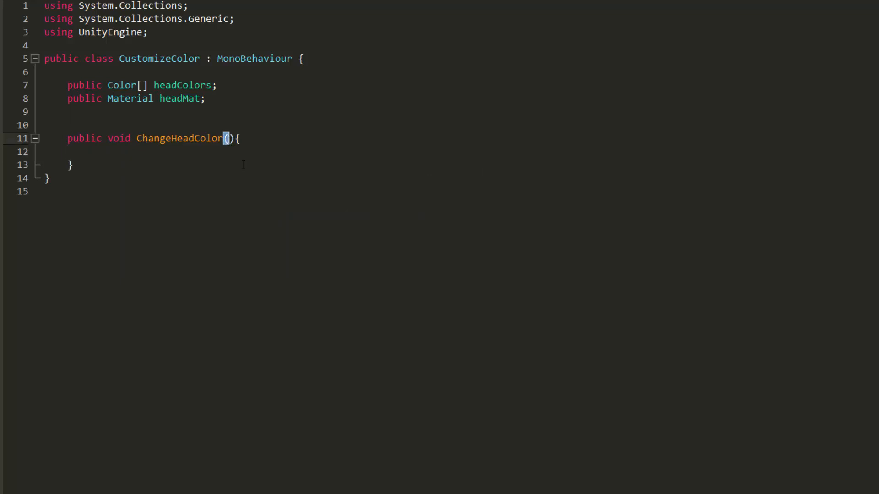
pyautogui.write('int colorIndex')
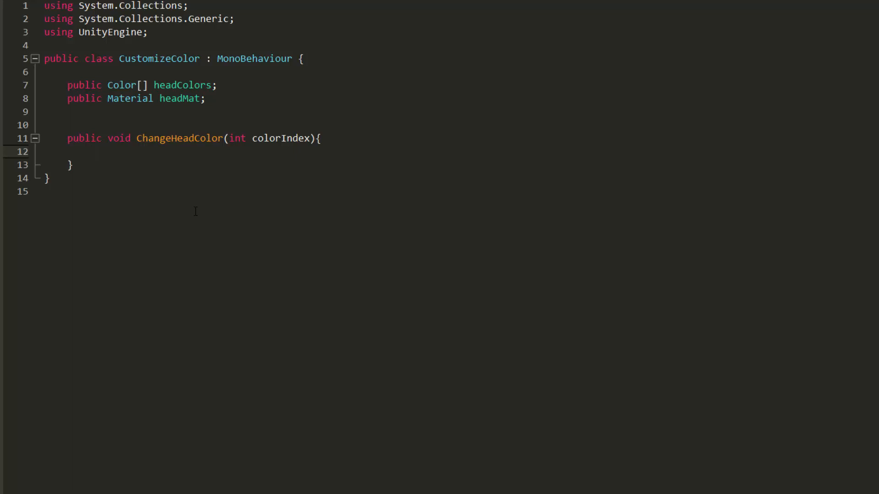
pyautogui.write('head')
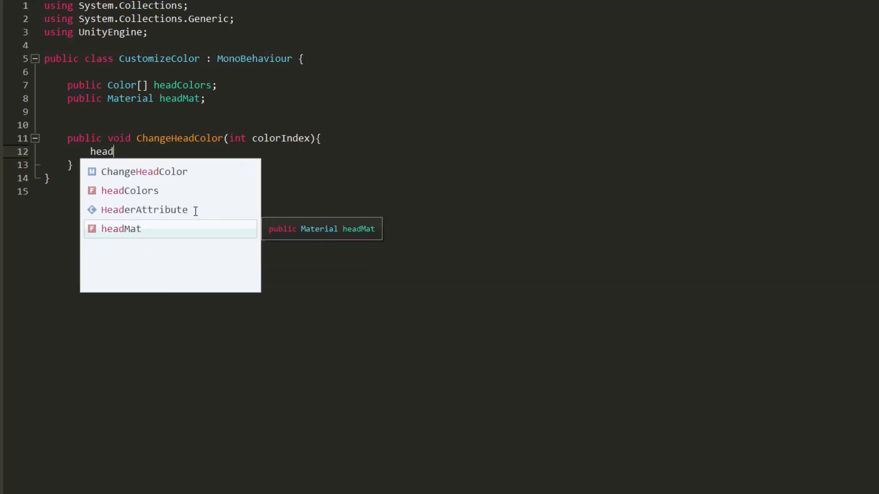
pyautogui.write('Mat.color')
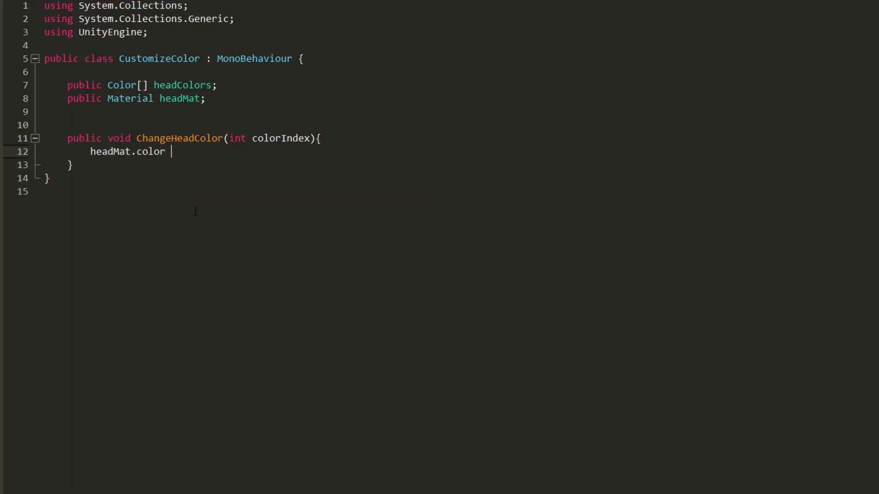
pyautogui.write('=')
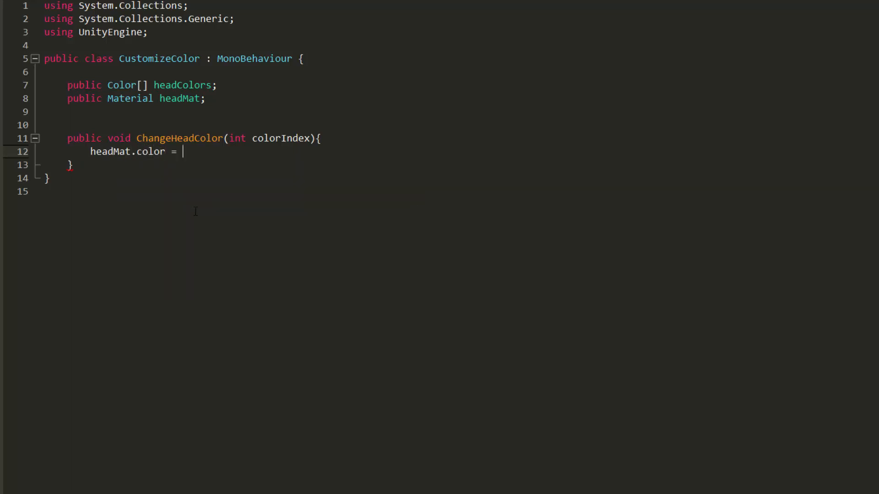
pyautogui.write('headColors')
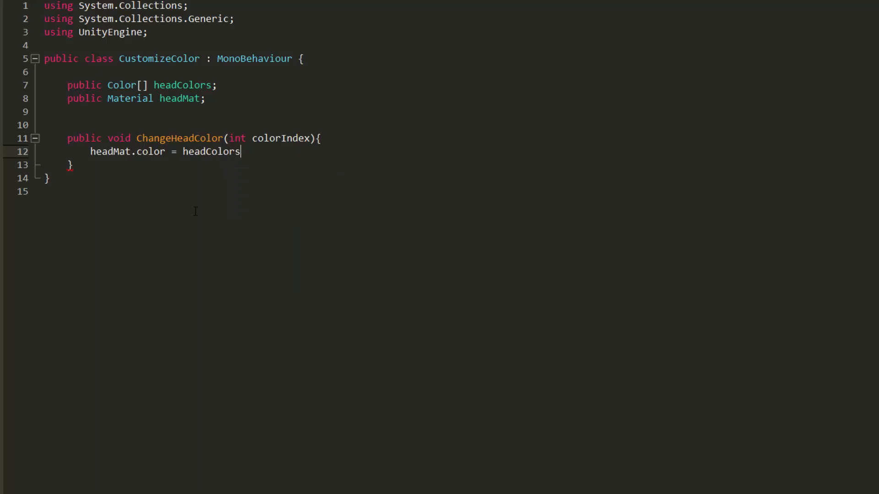
pyautogui.write('[colorIndex];')
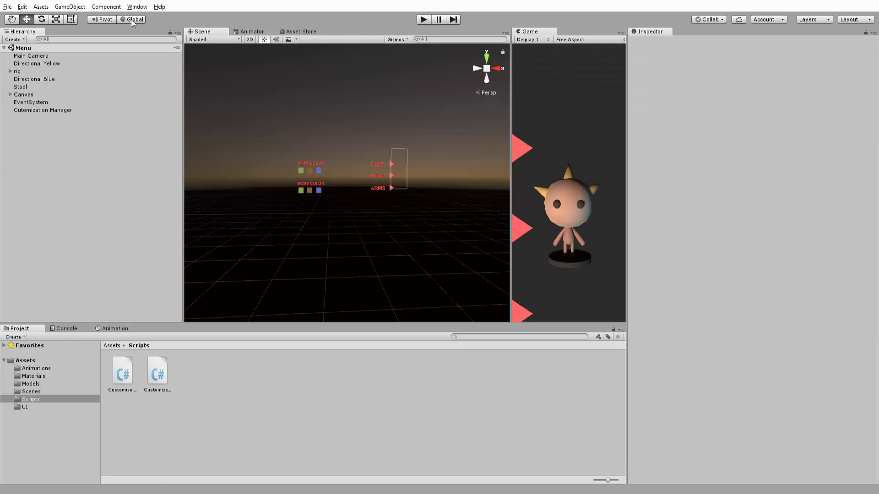
# Step: Give Cutomization Manager CustomizeColor with green, brown and blue head colours and HeadMat
pyautogui.click(43, 110)
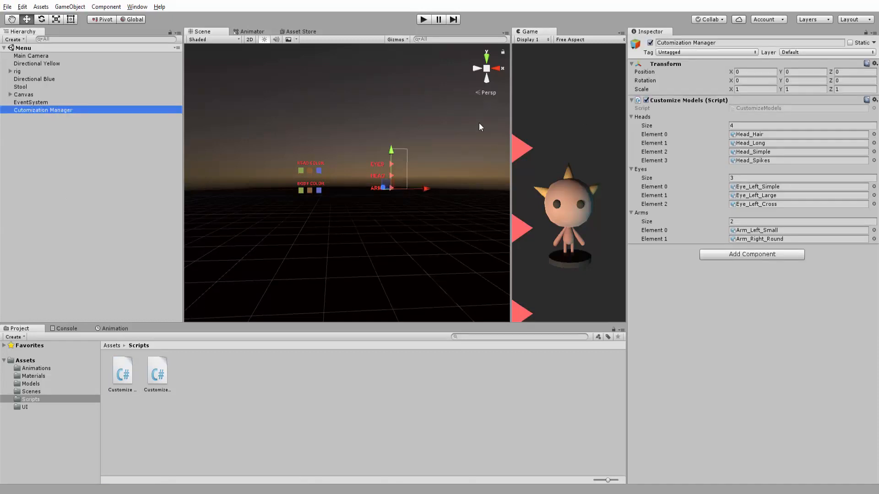
pyautogui.click(122, 370)
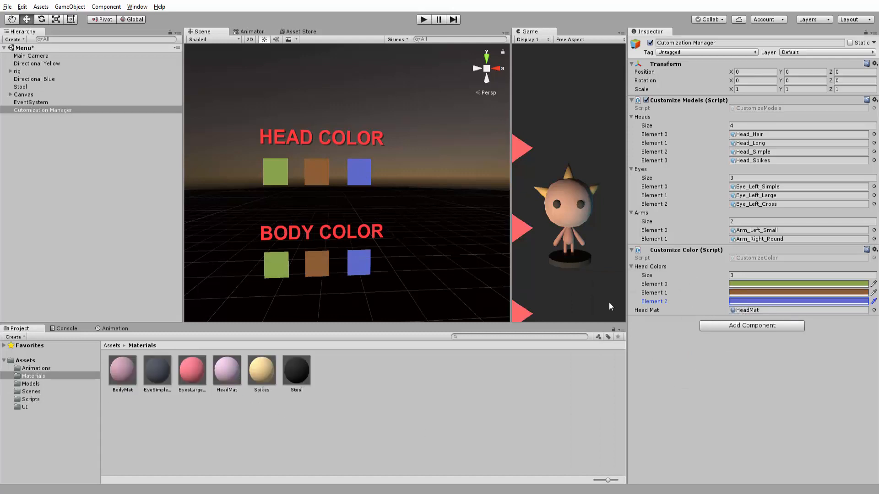
pyautogui.click(37, 133)
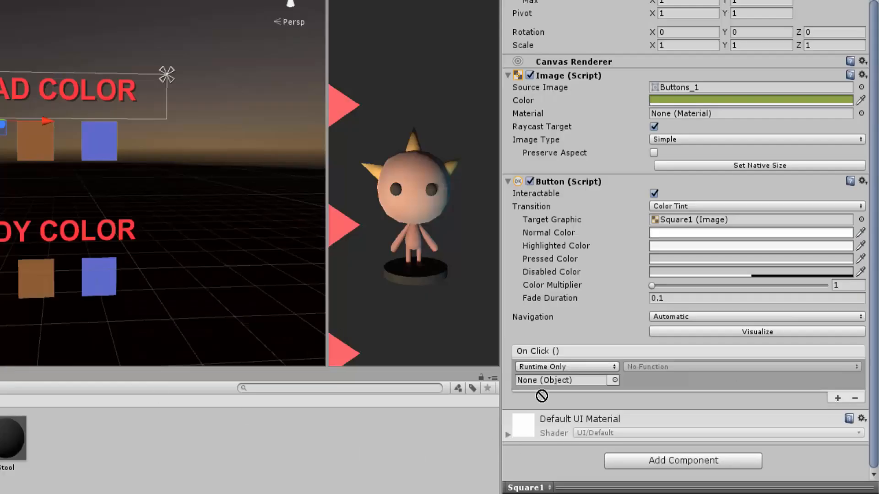
# Step: Set Square1's On Click to call Cutomization Manager's ChangeHeadColor with argument 0
pyautogui.click(561, 380)
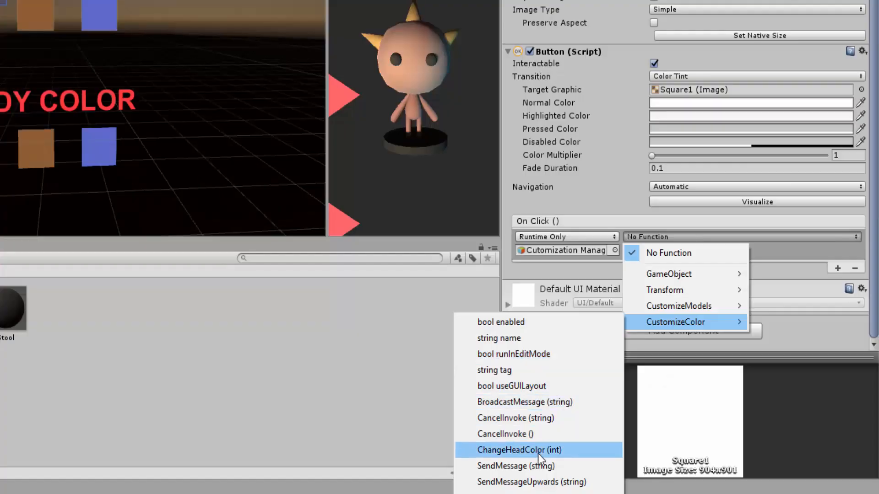
pyautogui.click(517, 449)
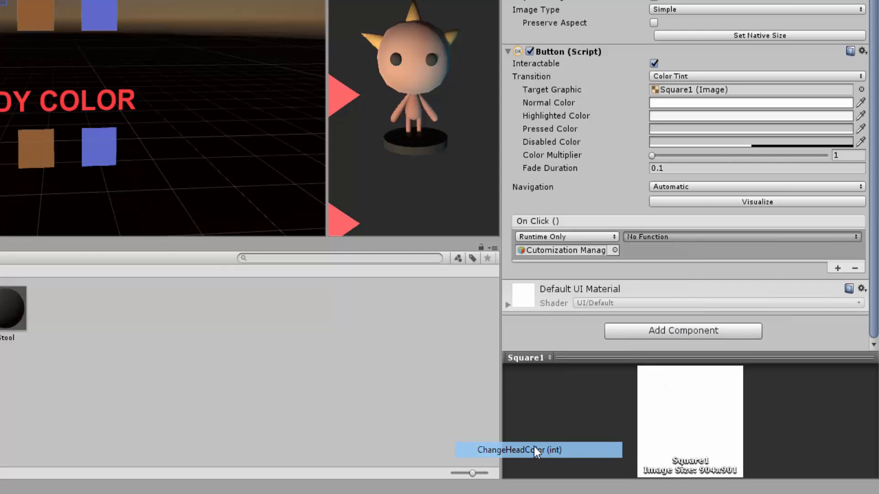
pyautogui.click(518, 450)
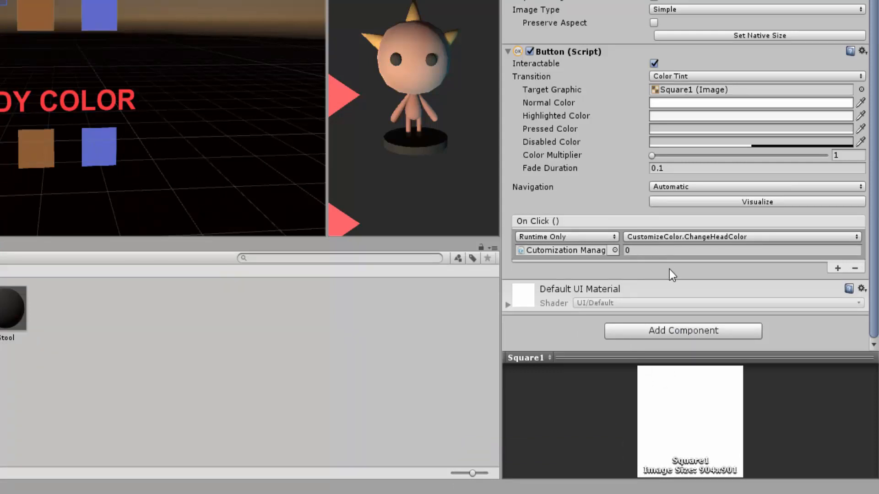
pyautogui.click(729, 250)
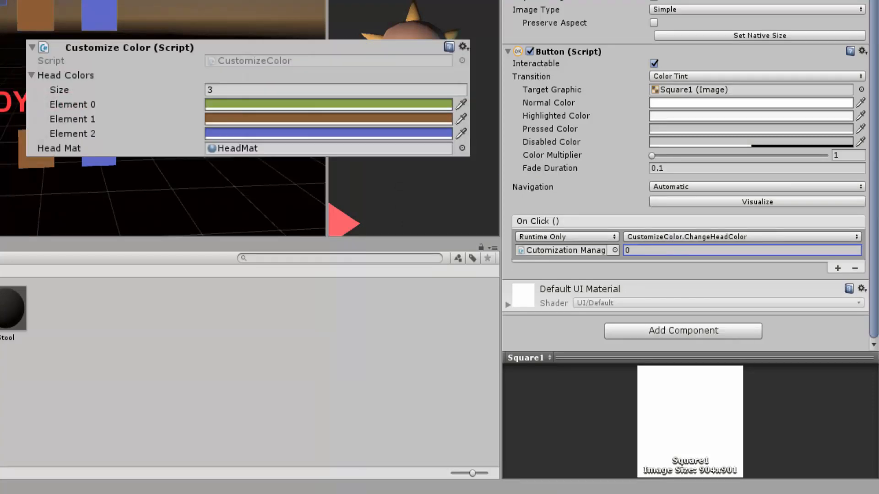
pyautogui.click(72, 105)
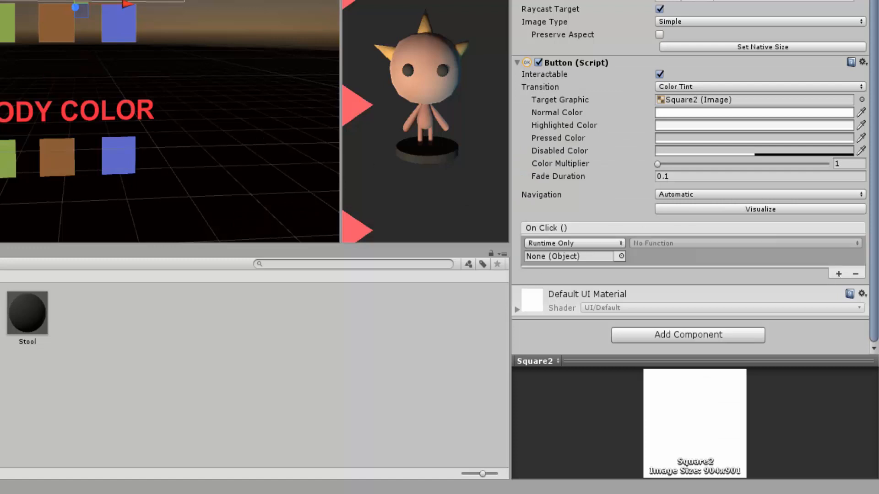
# Step: Set Square2 and Square3 On Click events to ChangeHeadColor on the manager
pyautogui.click(744, 243)
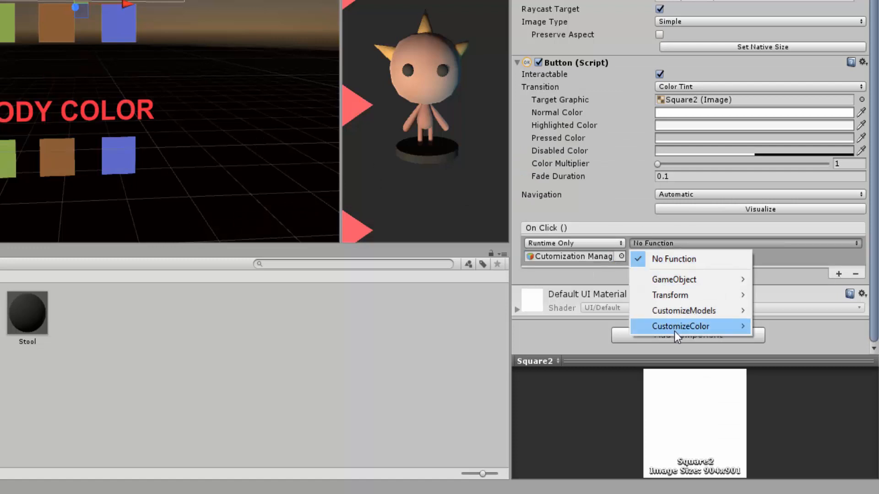
pyautogui.click(680, 326)
pyautogui.write('1')
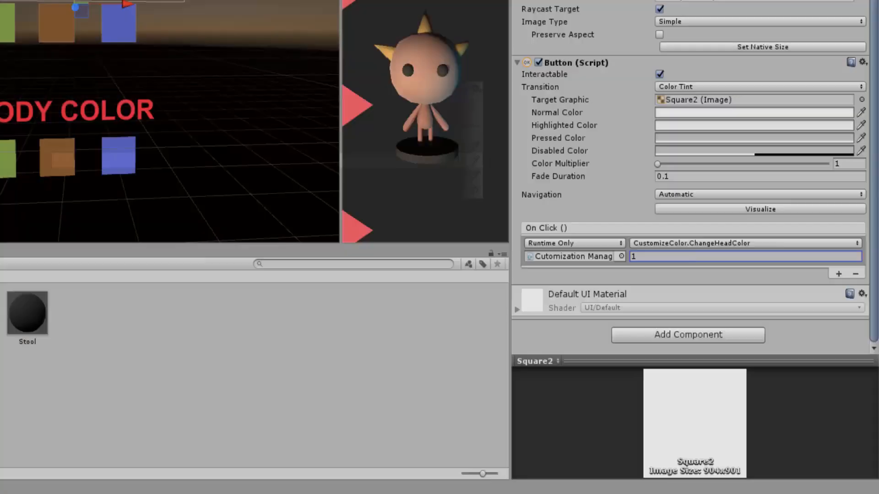
pyautogui.click(746, 242)
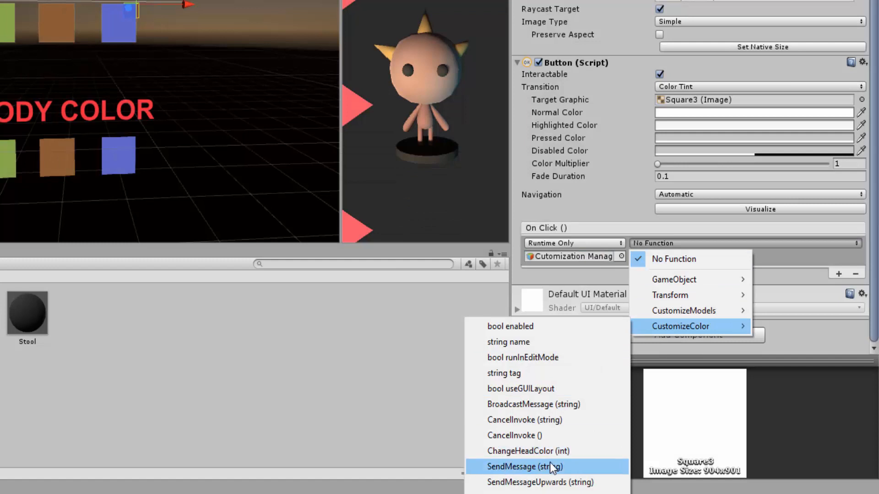
pyautogui.click(527, 451)
pyautogui.write('p')
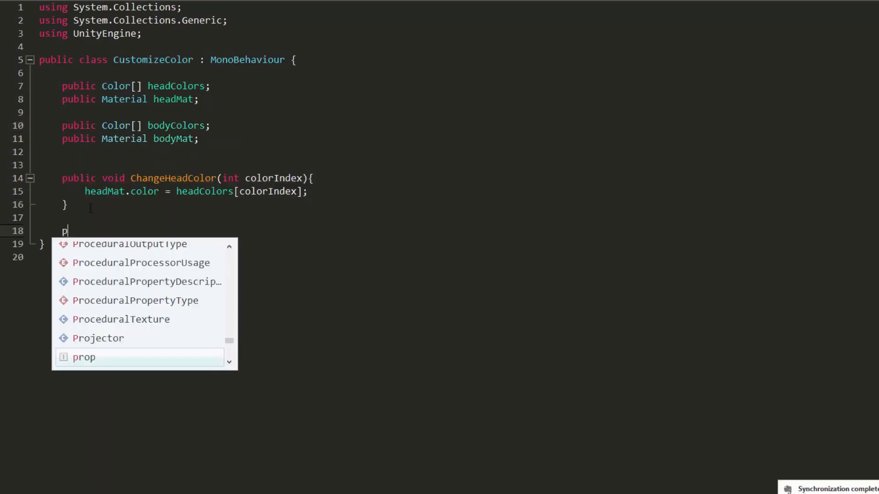
# Step: Type the public void ChangeBodyColor(){} method stub below ChangeHeadColor
pyautogui.write('ublic void ChangeBodyColor(){}')
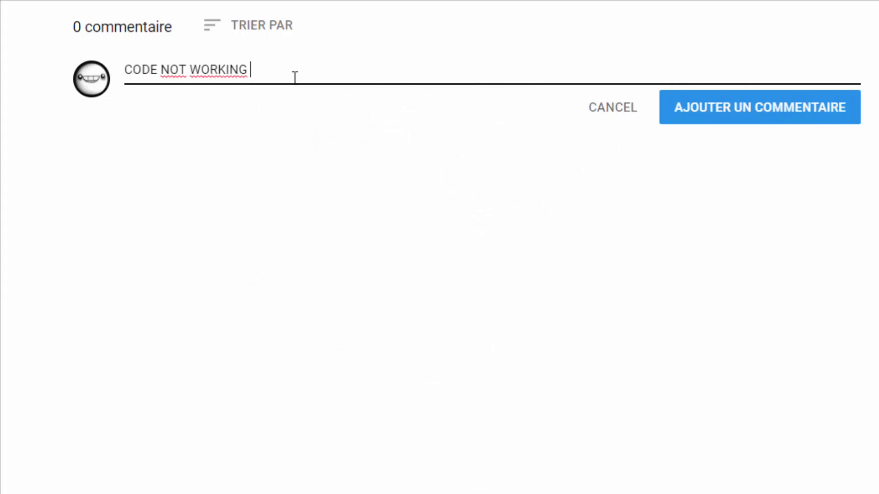
# Step: Type the comment '!!!! HUGE PROBLEM ! HELP !' into the YouTube comment box
pyautogui.write('!!!! HUGE PROBLEM ! HELP !')
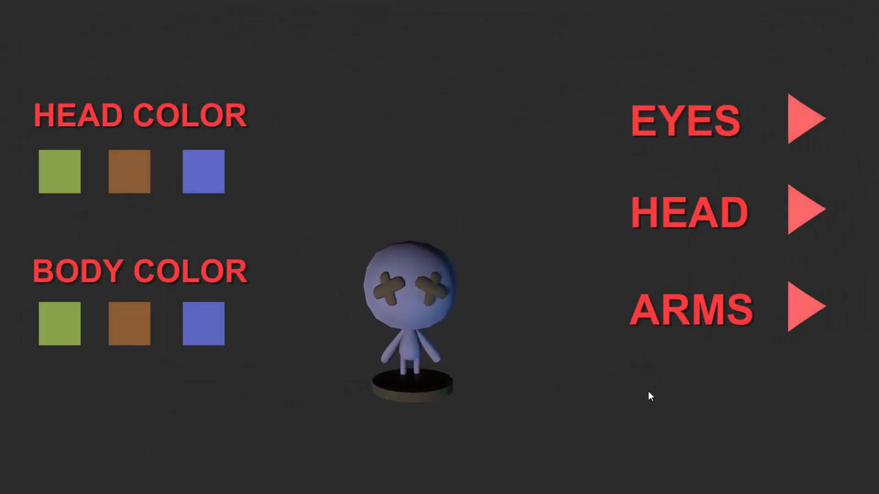
# Step: In Play mode, switch to the antenna-haired head preset and colour the body green
pyautogui.click(58, 323)
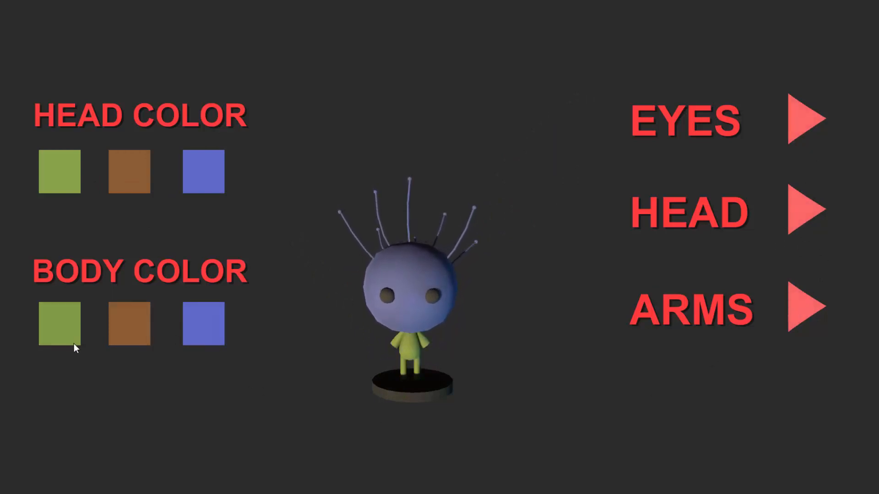
pyautogui.click(809, 210)
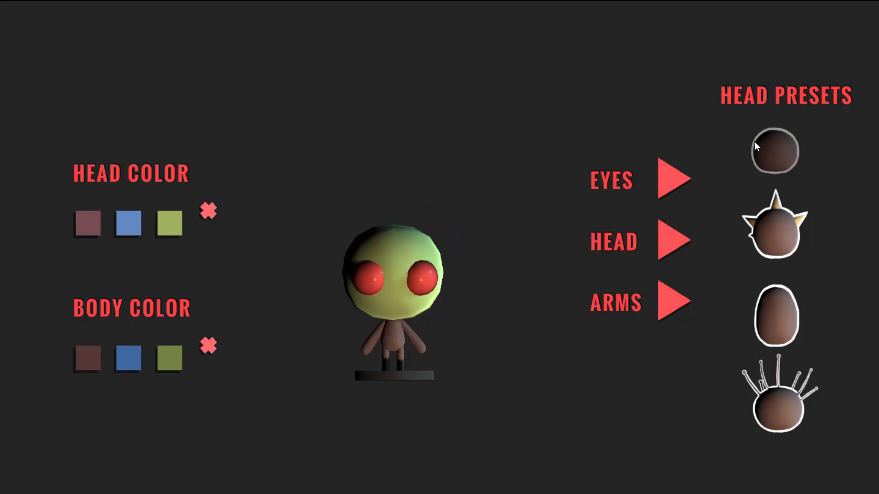
# Step: Apply the antenna-haired head preset to the green-headed character from the Head Presets thumbnails
pyautogui.click(774, 151)
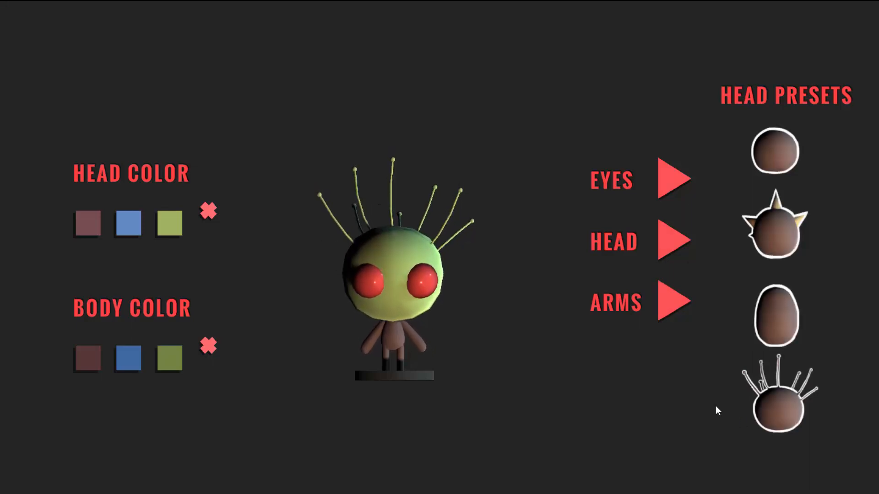
pyautogui.click(774, 229)
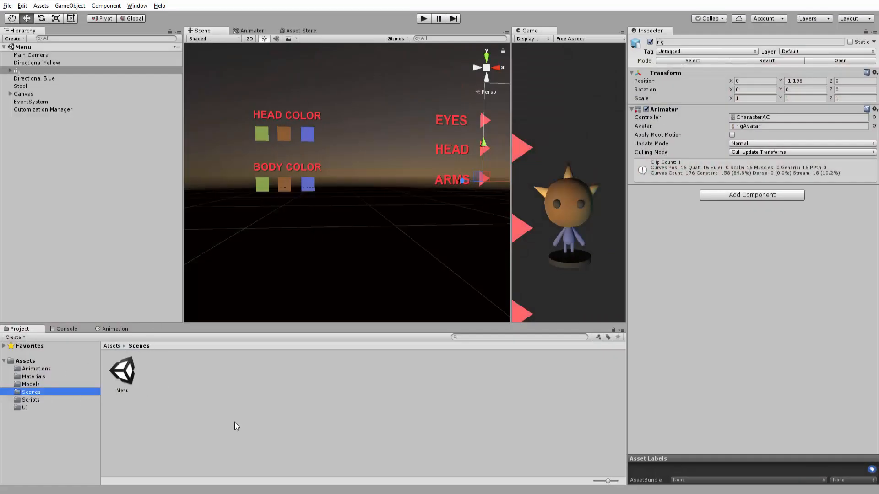
pyautogui.rightClick(235, 425)
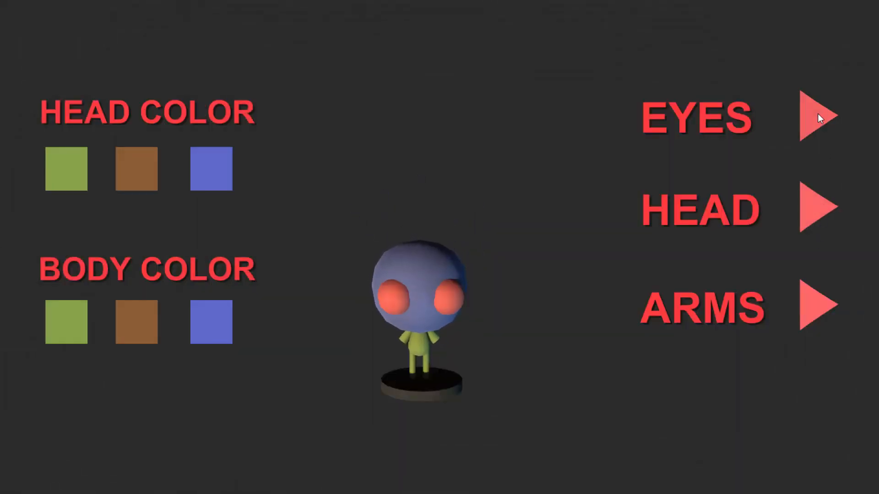
# Step: Cycle the EYES option to replace the round red eyes with cross-shaped eyes
pyautogui.click(821, 115)
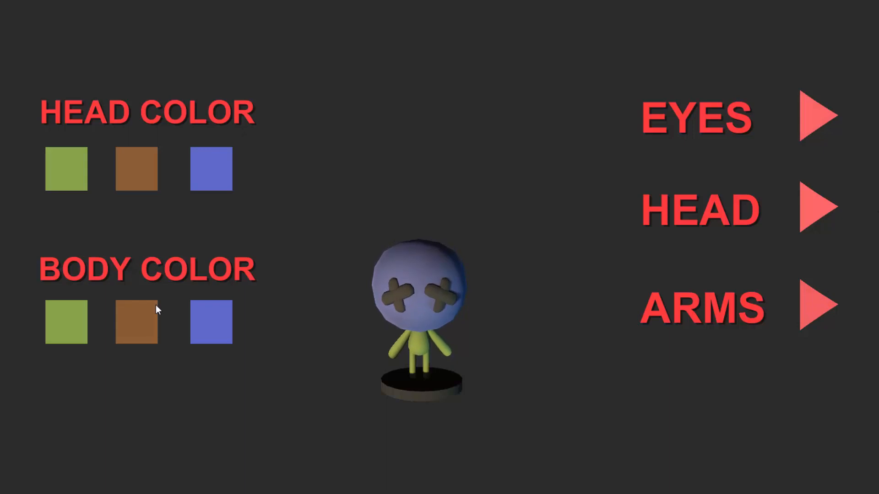